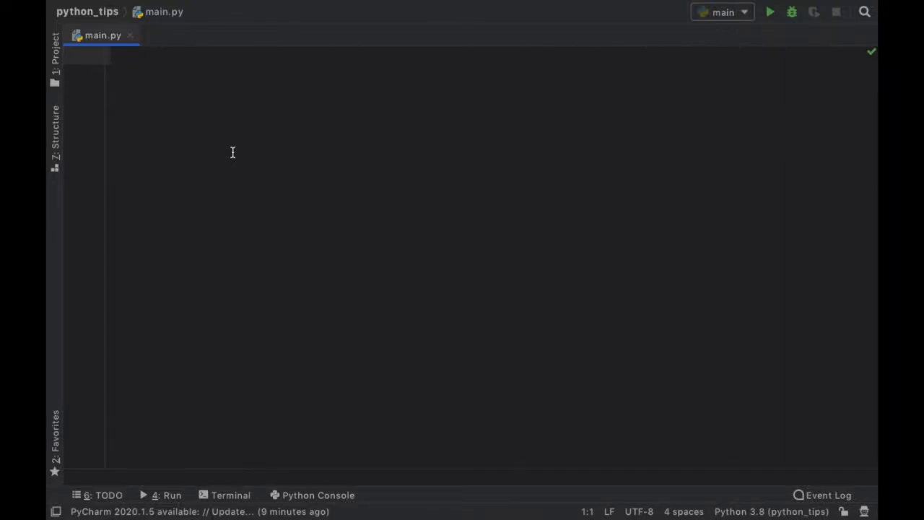
- Write isOnline = True and x = 'Hello!' if isOnline else 'Goodbye!' as a conditional expression
{"action": "type", "text": "is0"}
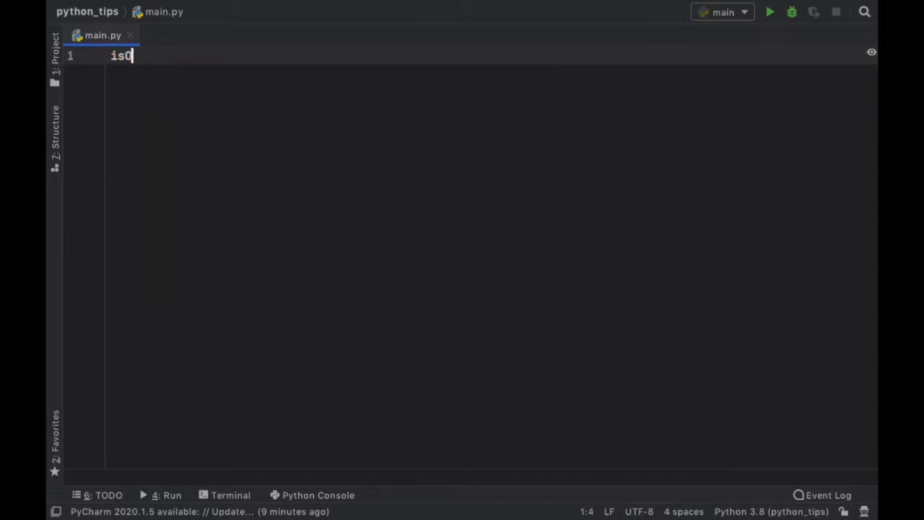
{"action": "type", "text": "nline = True"}
{"action": "type", "text": "x = 'Hello!"}
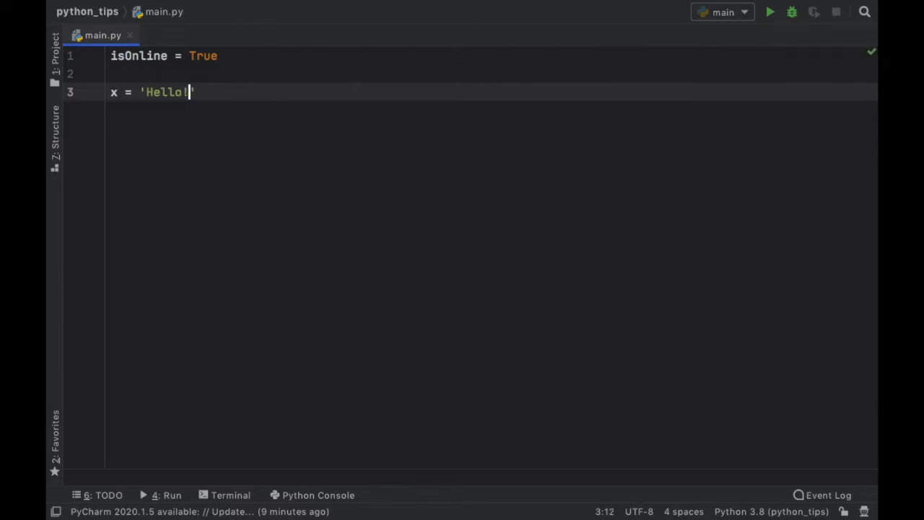
{"action": "type", "text": "!"}
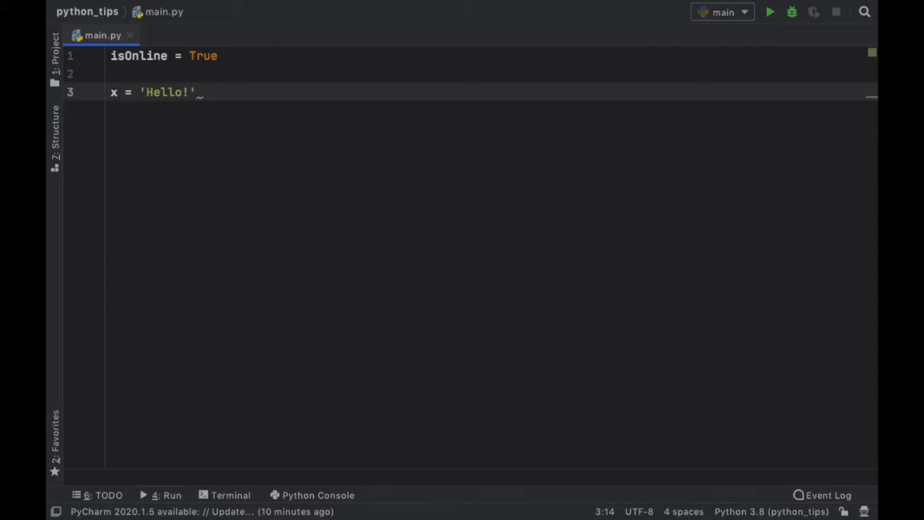
{"action": "type", "text": "if isOnline else"}
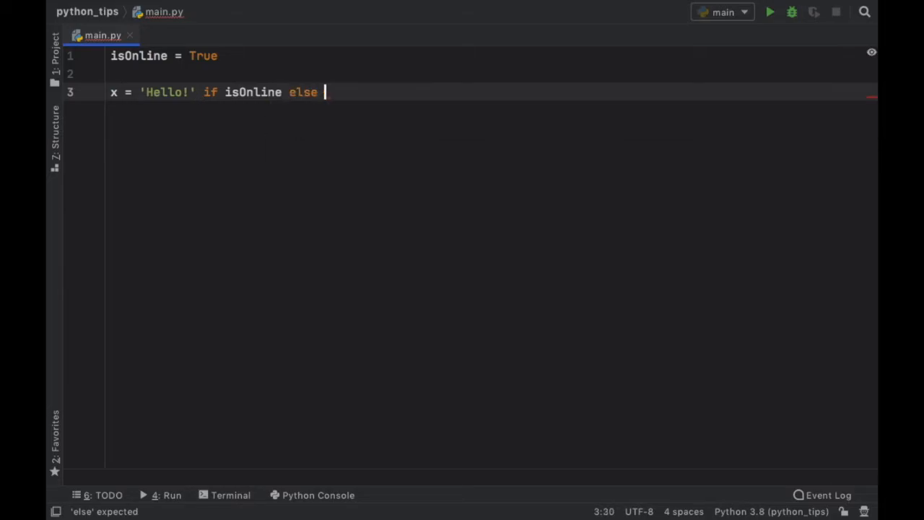
{"action": "type", "text": "'Goodbye!"}
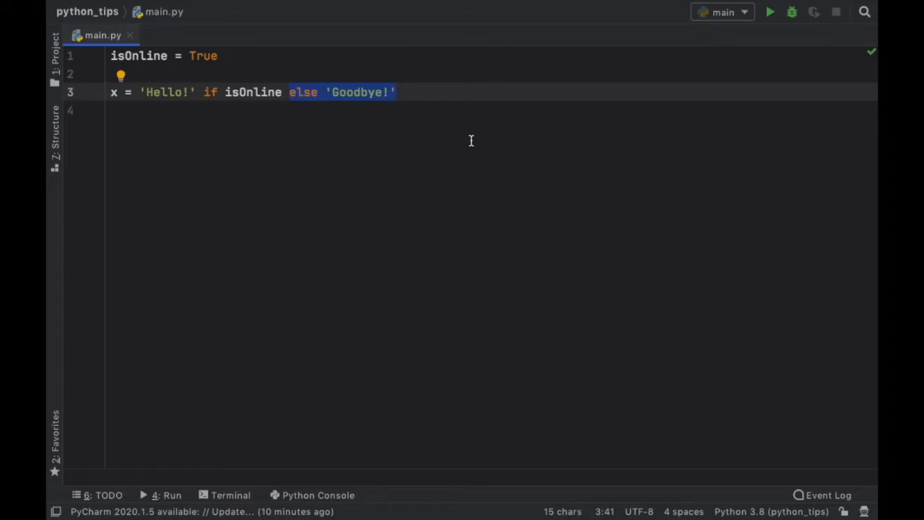
- Add print(x), flip isOnline to False, and run main.py to output 'Goodbye!'
{"action": "type", "text": "print"}
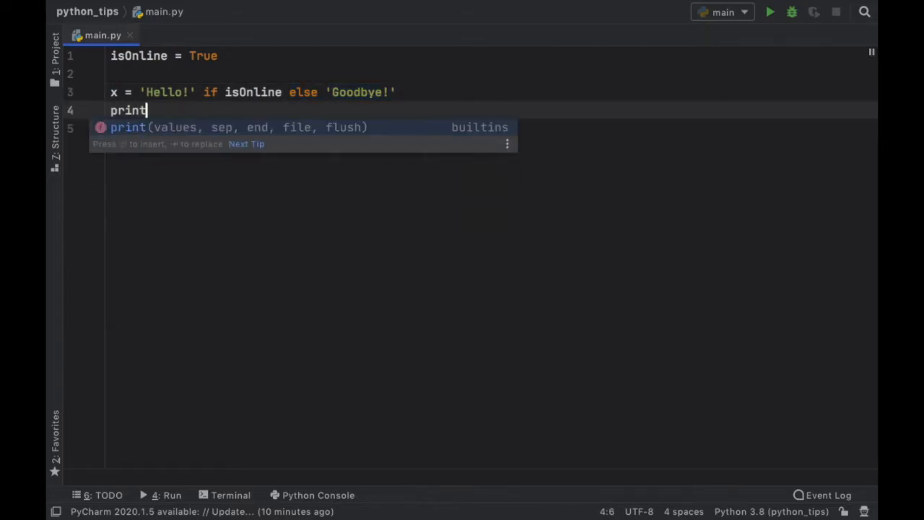
{"action": "type", "text": "(x)"}
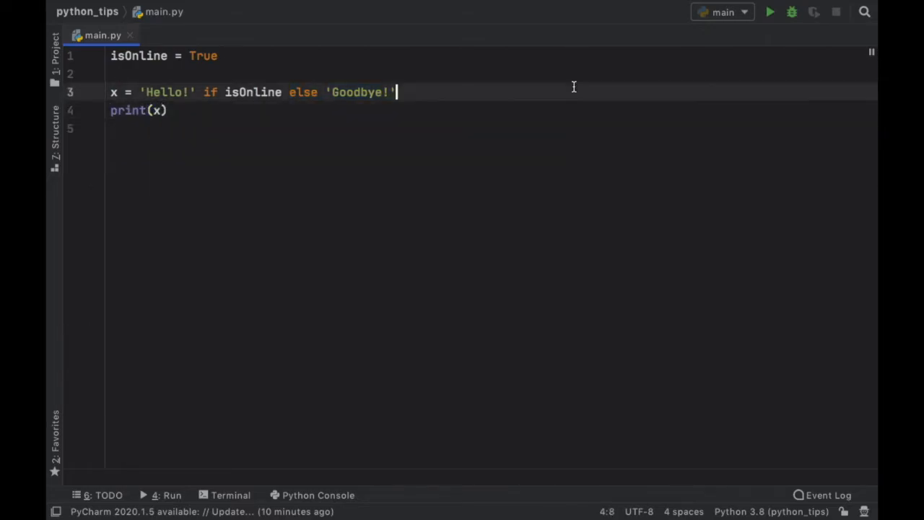
{"action": "left_click", "coordinate": [769, 11]}
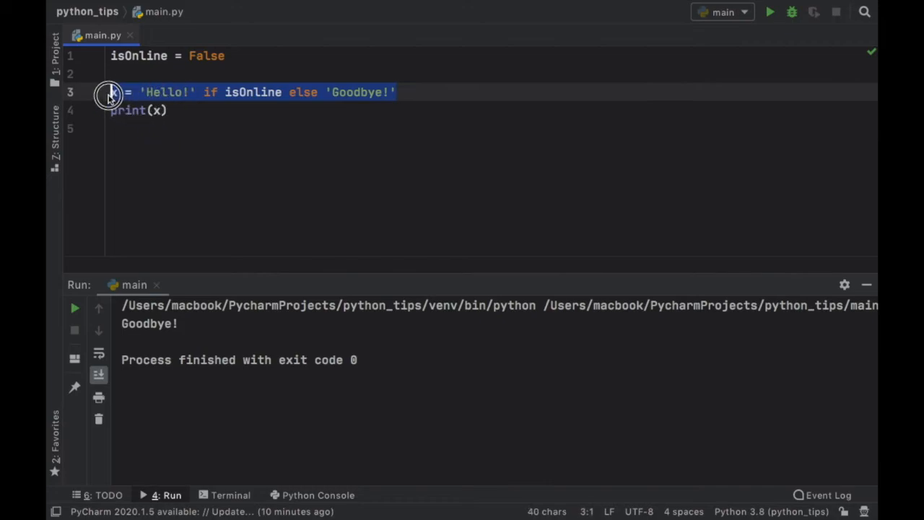
{"action": "left_click", "coordinate": [110, 93]}
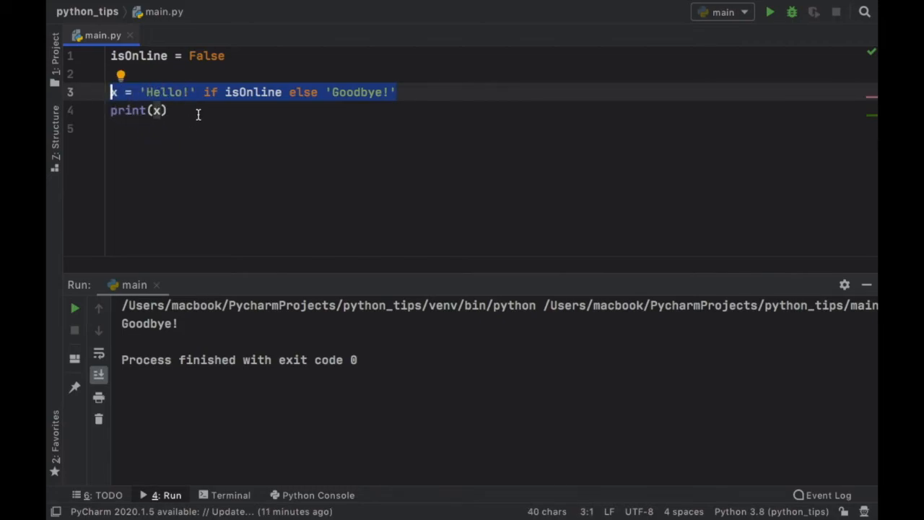
- Replace the expression with print_hello() if isOnline else print_bye() as a statement
{"action": "key", "text": "Delete"}
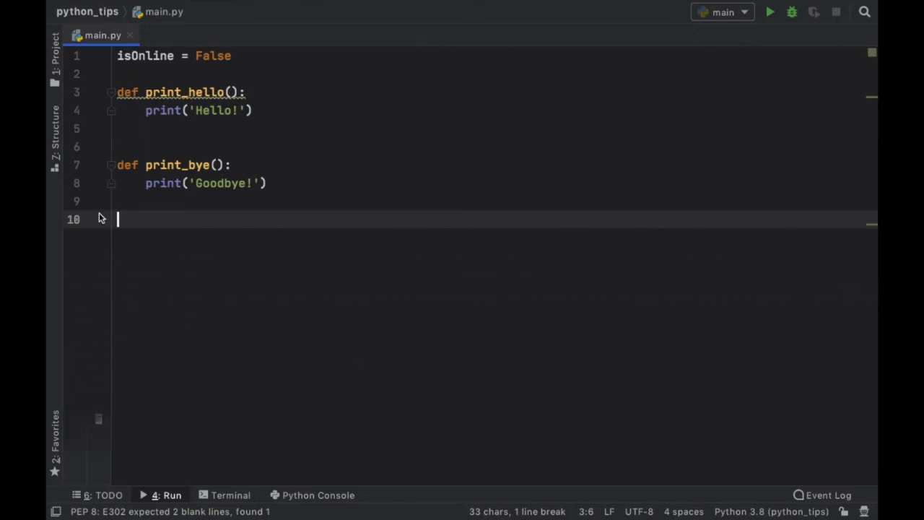
{"action": "type", "text": "pr"}
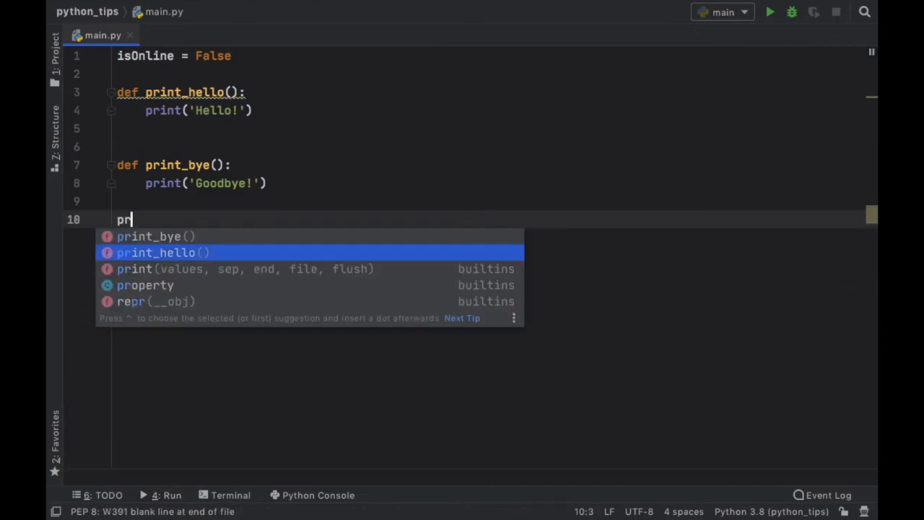
{"action": "type", "text": "int_hello() if_isOnline else print_bye("}
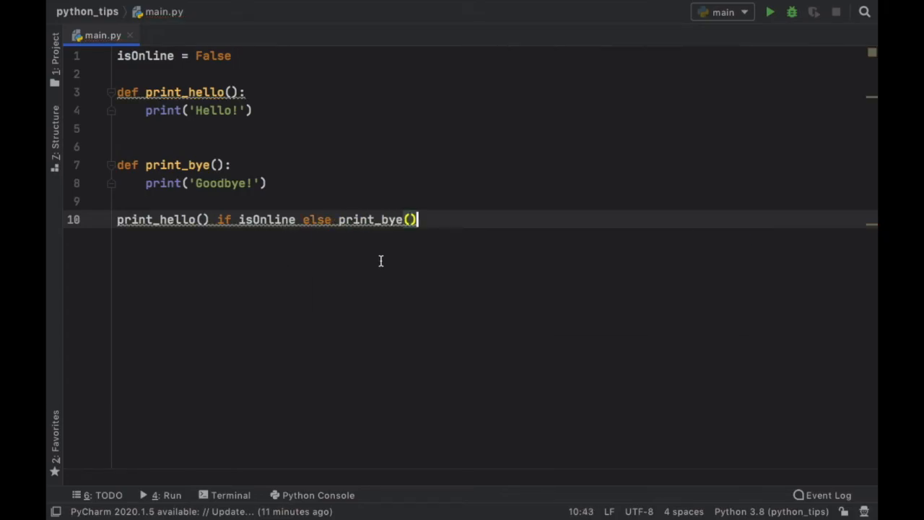
- Reformat the code to standard spacing and rerun the script to print 'Goodbye!'
{"action": "key", "text": "Ctrl+A"}
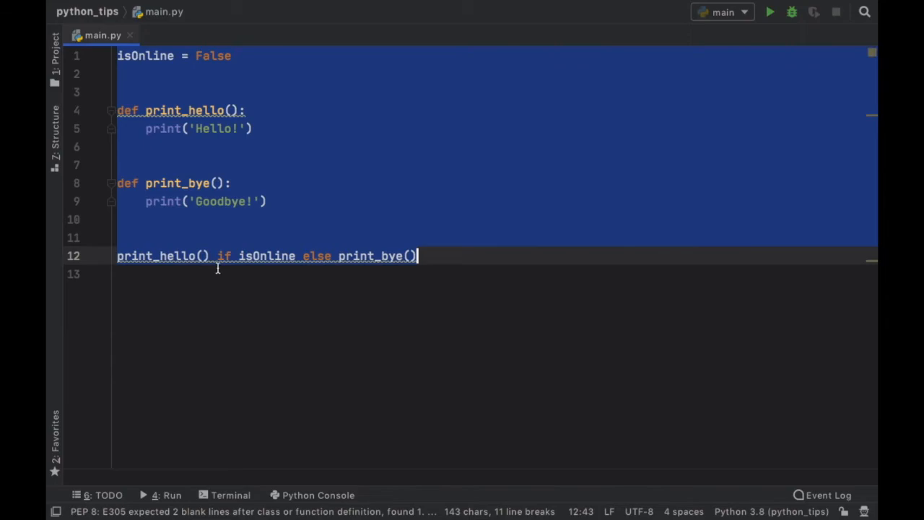
{"action": "left_click", "coordinate": [118, 219]}
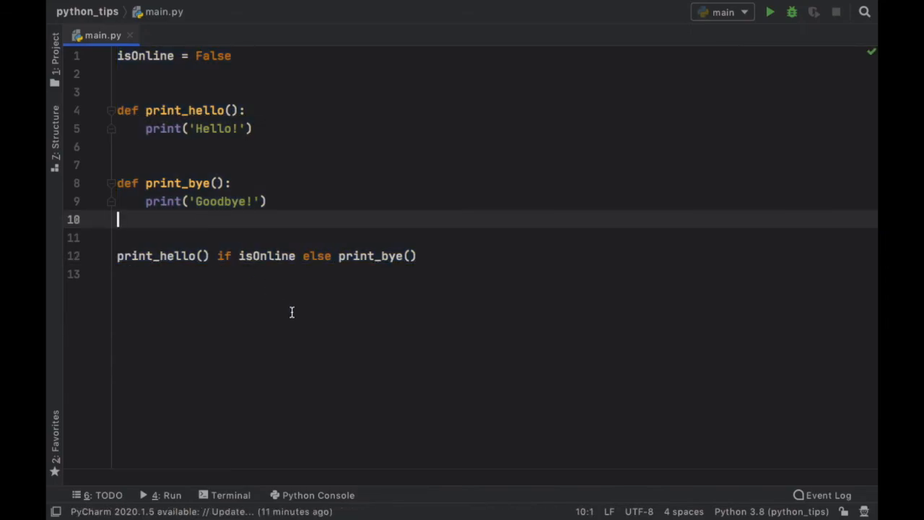
{"action": "left_click", "coordinate": [770, 11]}
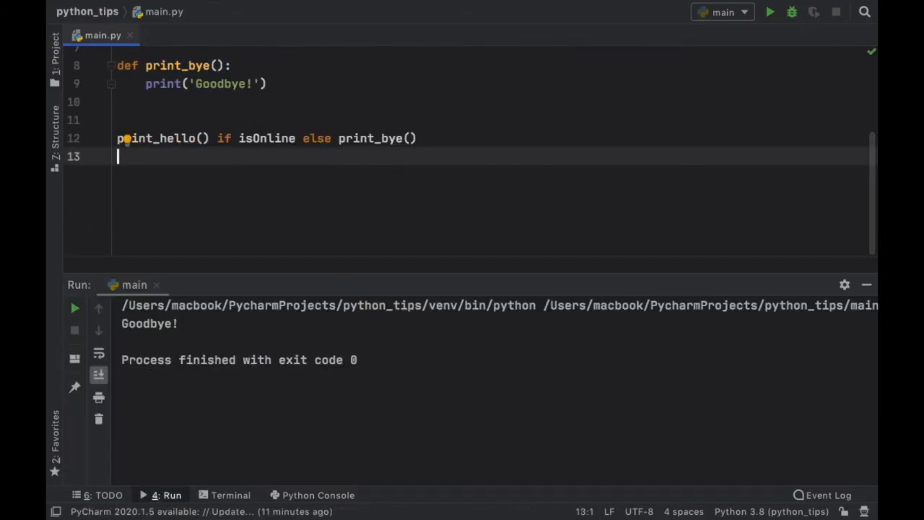